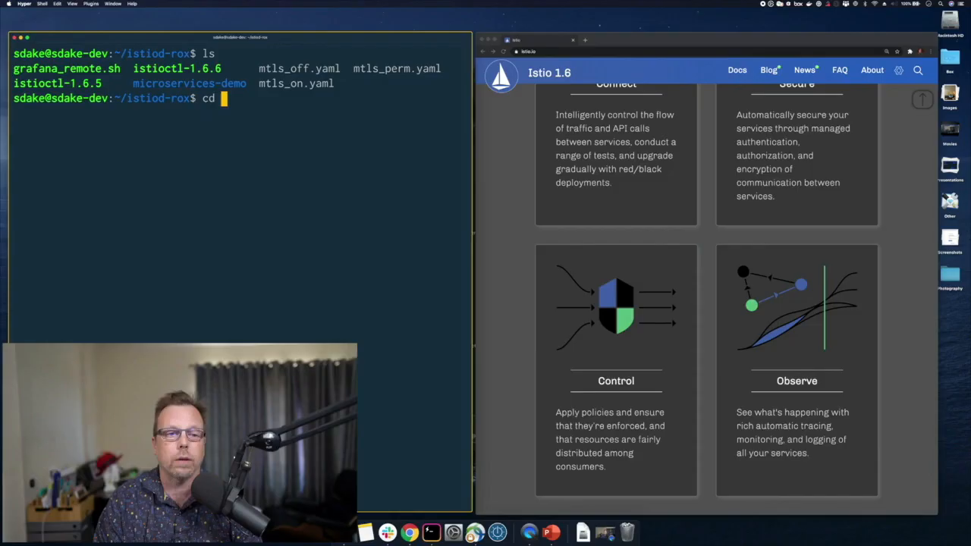
# Step: Apply kubernetes-manifests.yaml for Online Boutique and list the pods to watch them start
pyautogui.write('ubectl get ns')
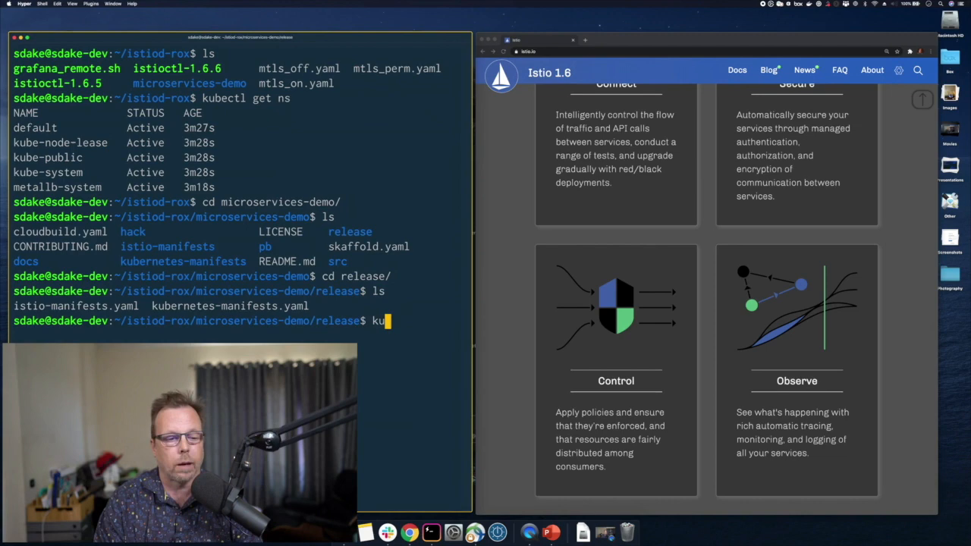
pyautogui.write('kubectl apply -f kubernetes-manifests.yaml')
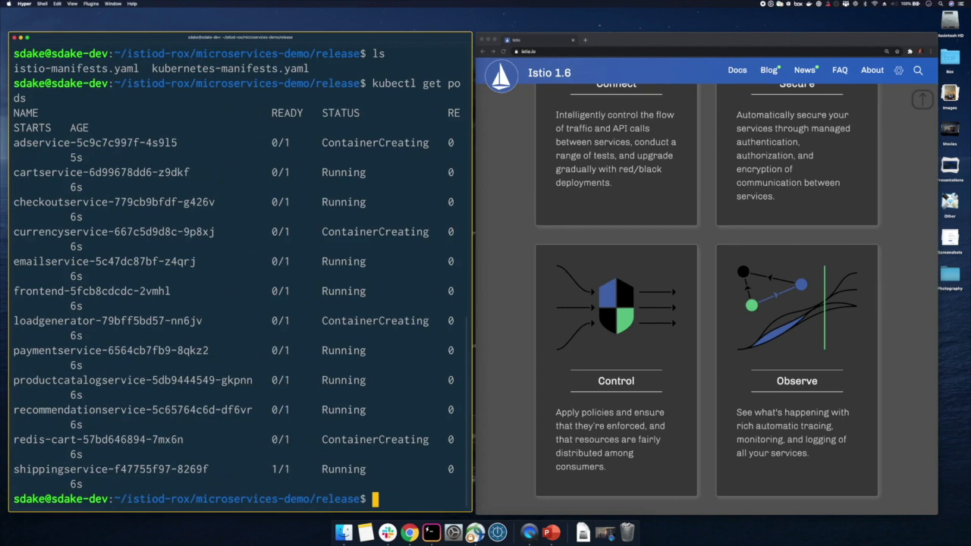
pyautogui.write('kubectl get svc')
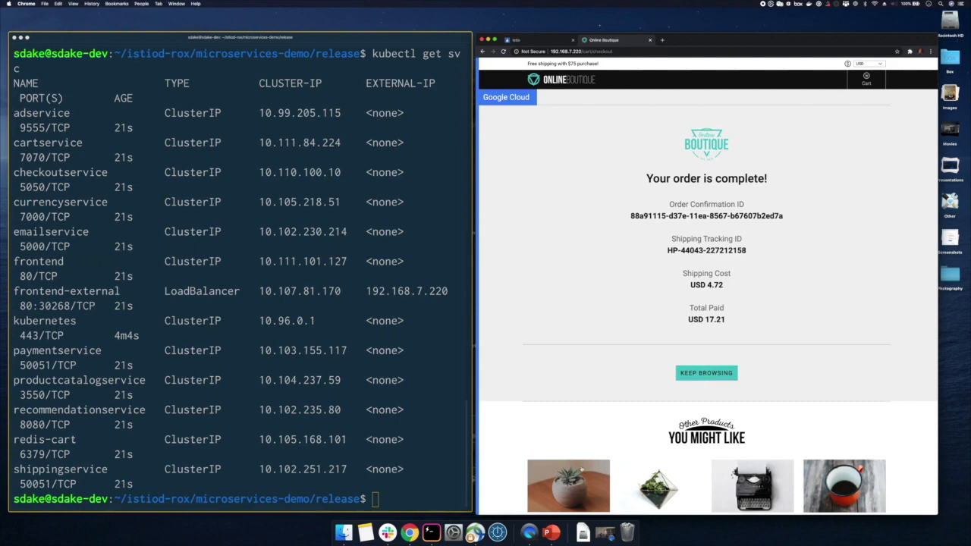
# Step: Leave the order-complete page via Keep Browsing to return to the product catalog
pyautogui.click(706, 373)
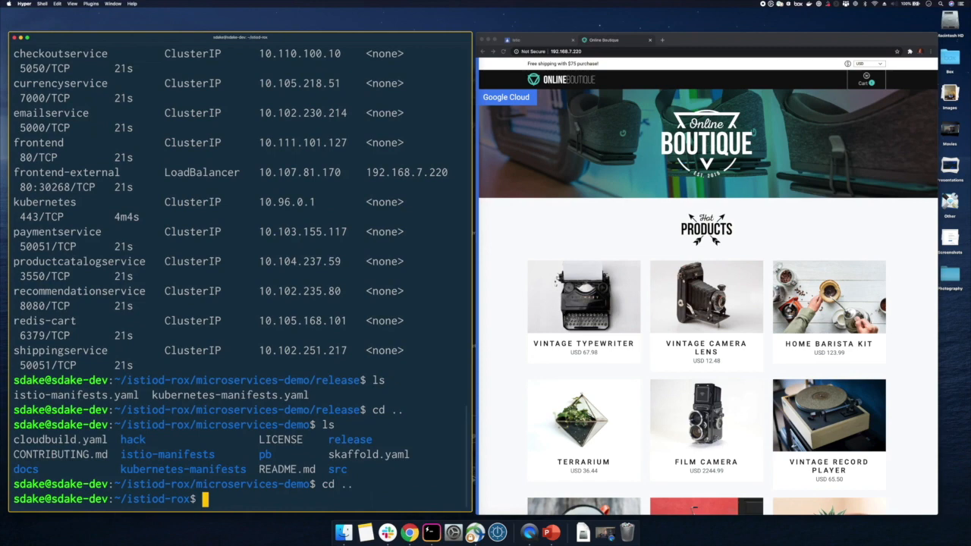
# Step: Run ./istioctl-1.6.5 install --set profile=demo and list services in istio-system
pyautogui.write('./istioctl-1.6.5 install -')
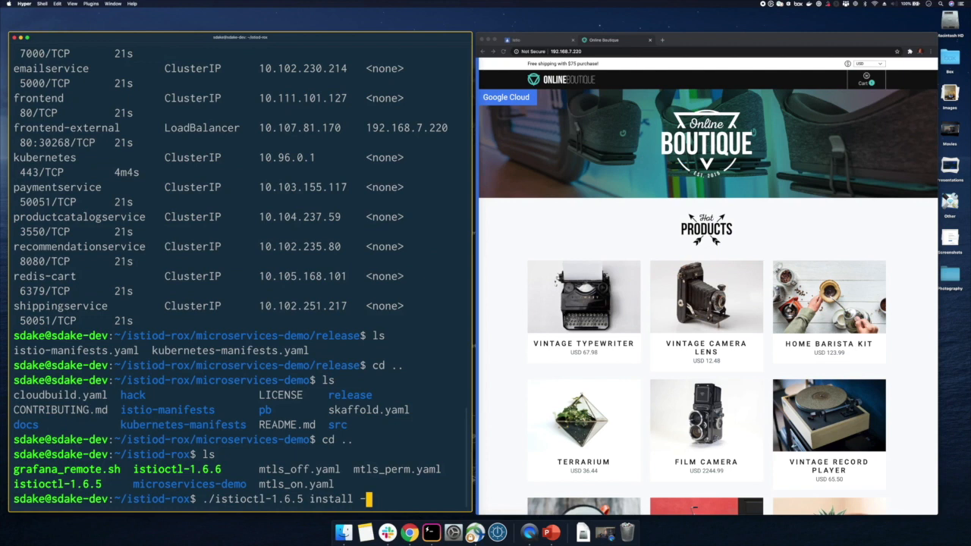
pyautogui.write('--set profile=demo')
pyautogui.write('kubect')
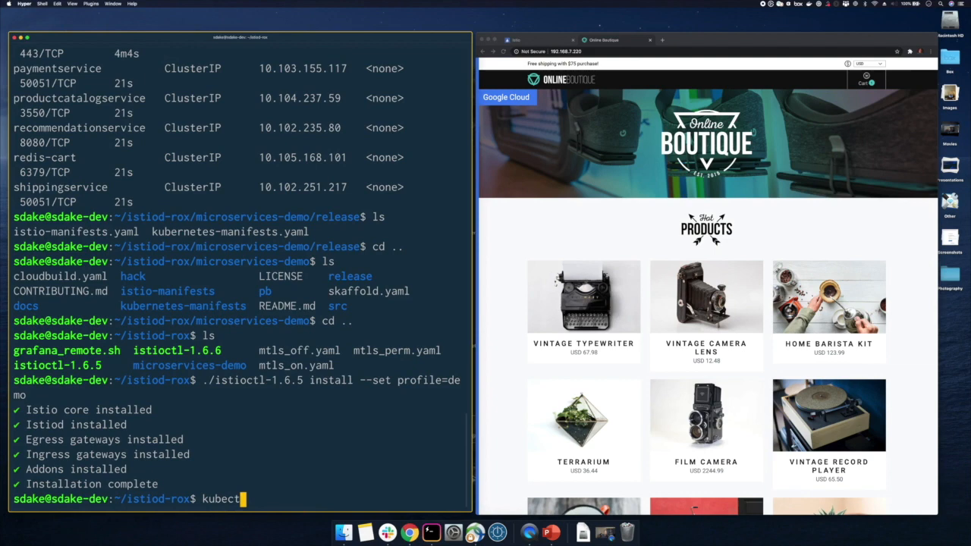
pyautogui.write('get svc -n istio-sys')
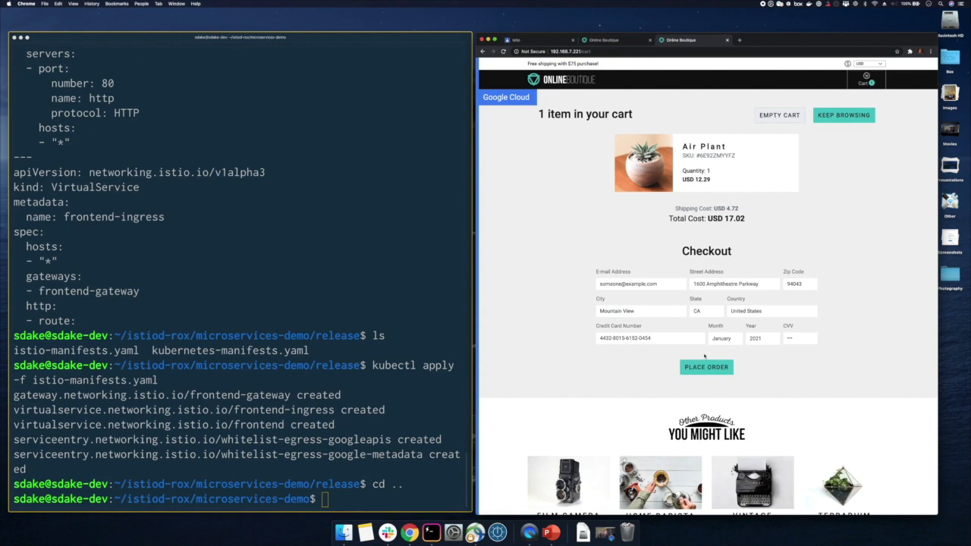
# Step: Place the Boutique cart order, then list the pods after applying istio-manifests.yaml
pyautogui.click(707, 367)
pyautogui.write('kube')
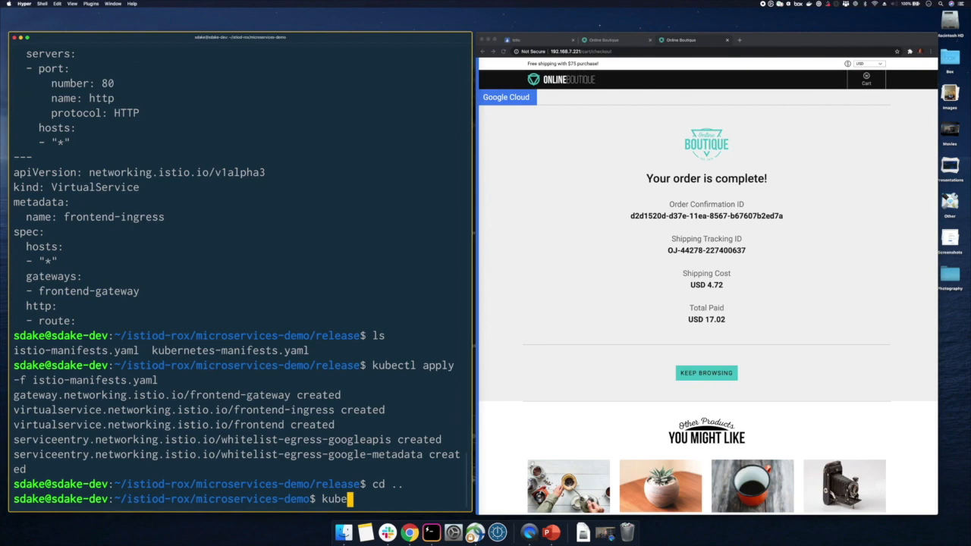
pyautogui.press('Enter')
pyautogui.write('grafana.192')
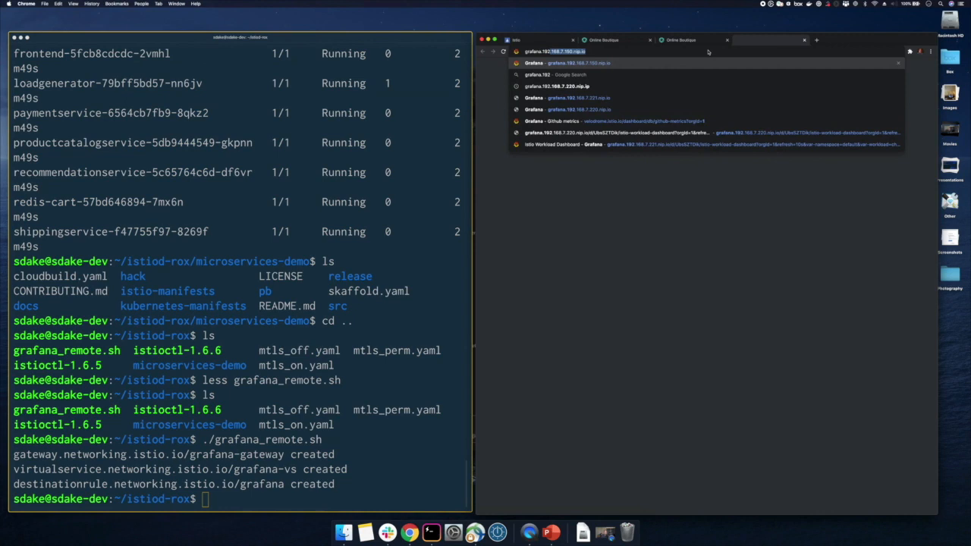
# Step: Browse to the exposed Grafana address and load the Istio Workload Dashboard
pyautogui.click(555, 109)
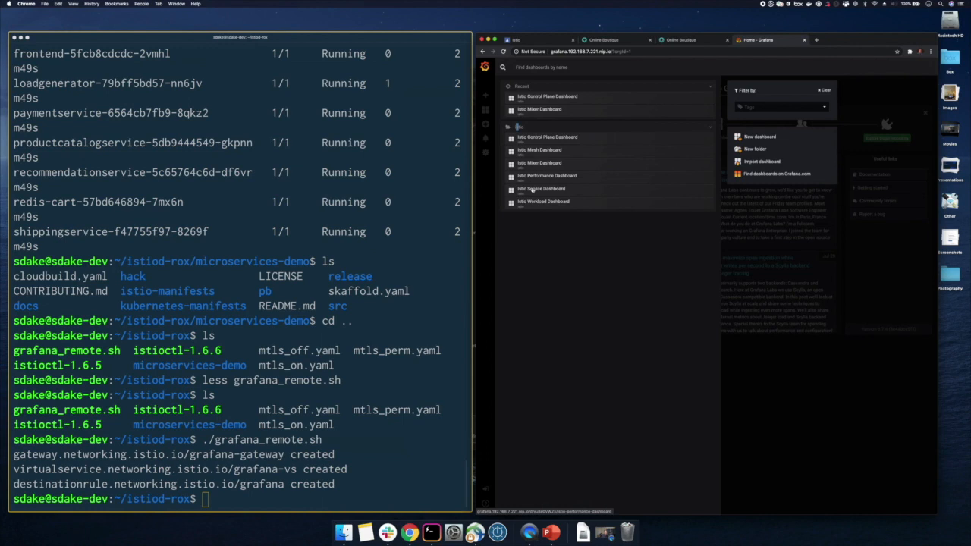
pyautogui.click(543, 200)
pyautogui.write('k')
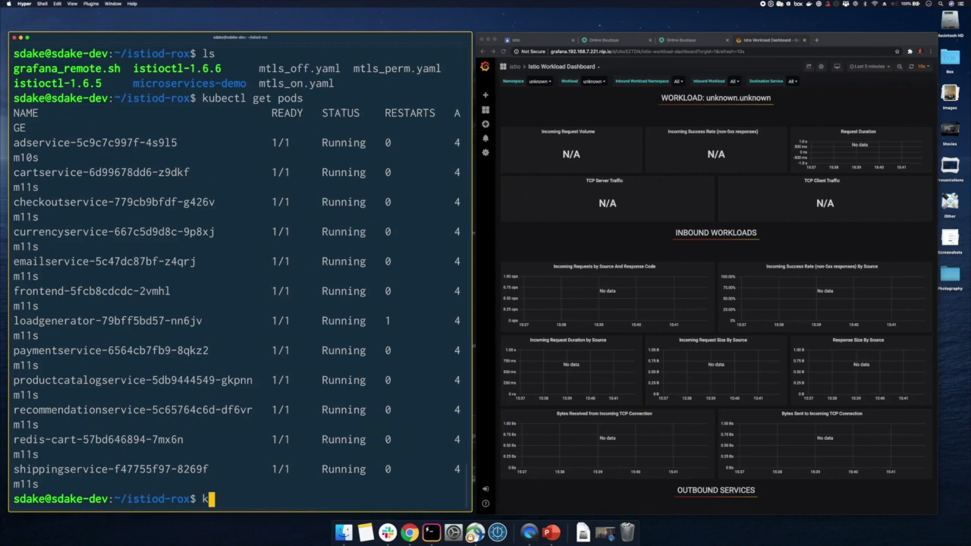
# Step: Label the default namespace with istio-injection=enabled
pyautogui.write('ubectl label')
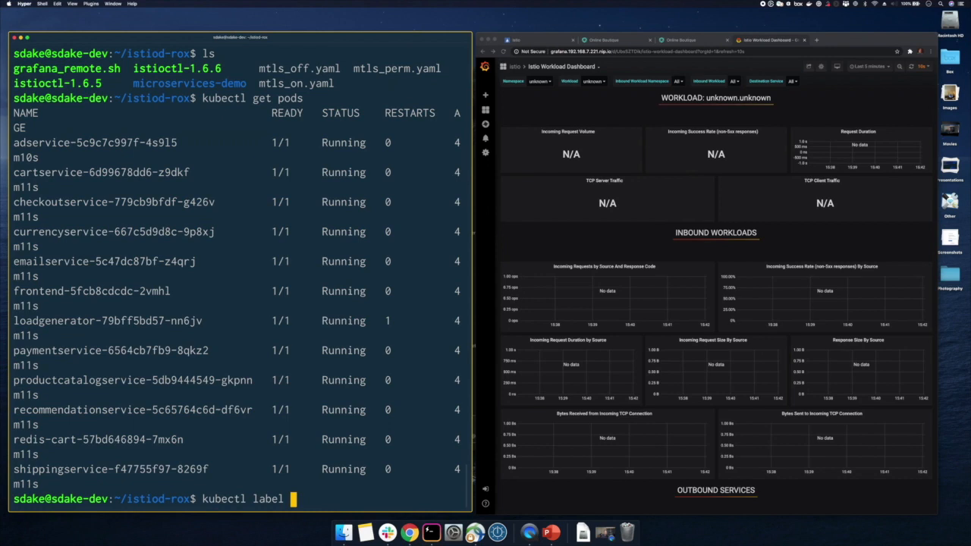
pyautogui.write('namespace default istio-injection=enabled')
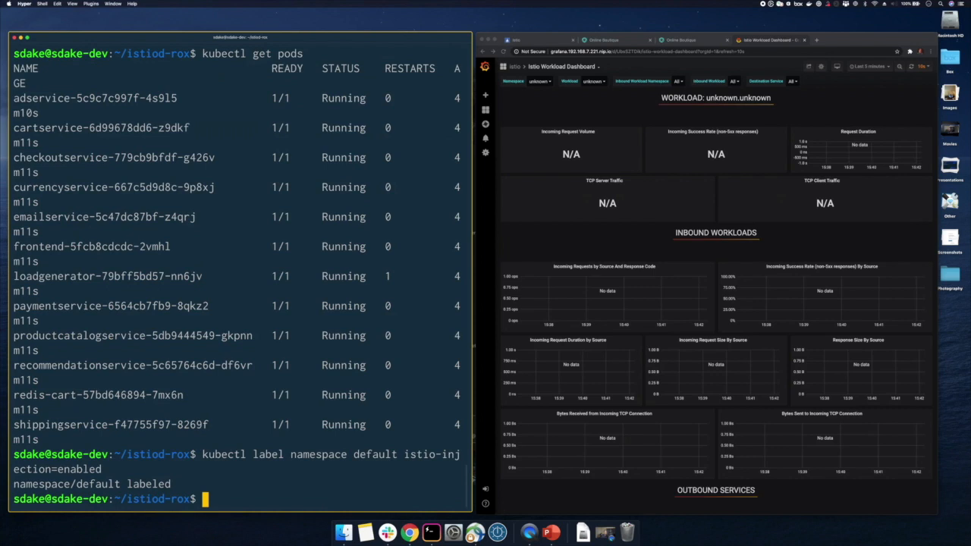
# Step: Rollout-restart the adservice, checkoutservice and productcatalogservice deployments and recheck pods
pyautogui.write('kubectl rollot')
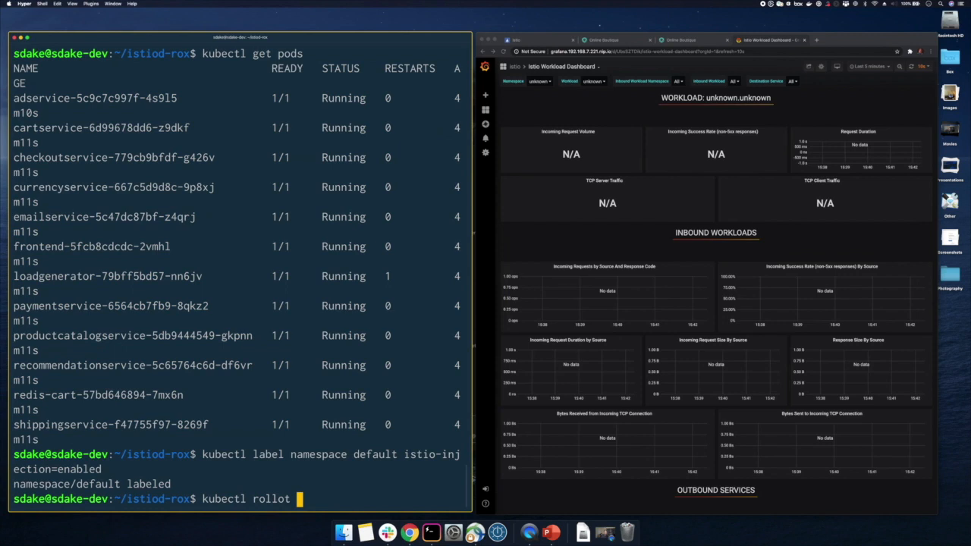
pyautogui.write('restart adservice checkoutservice product')
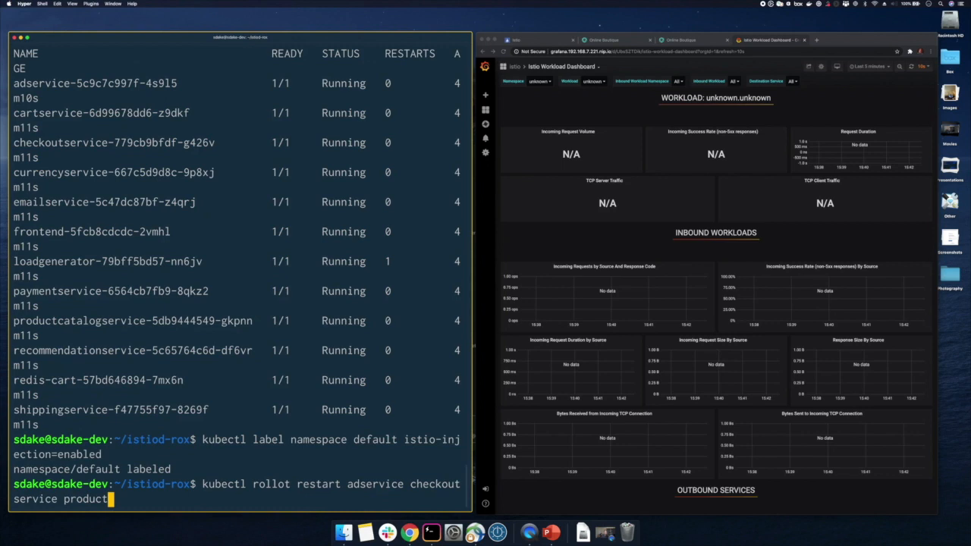
pyautogui.press('enter')
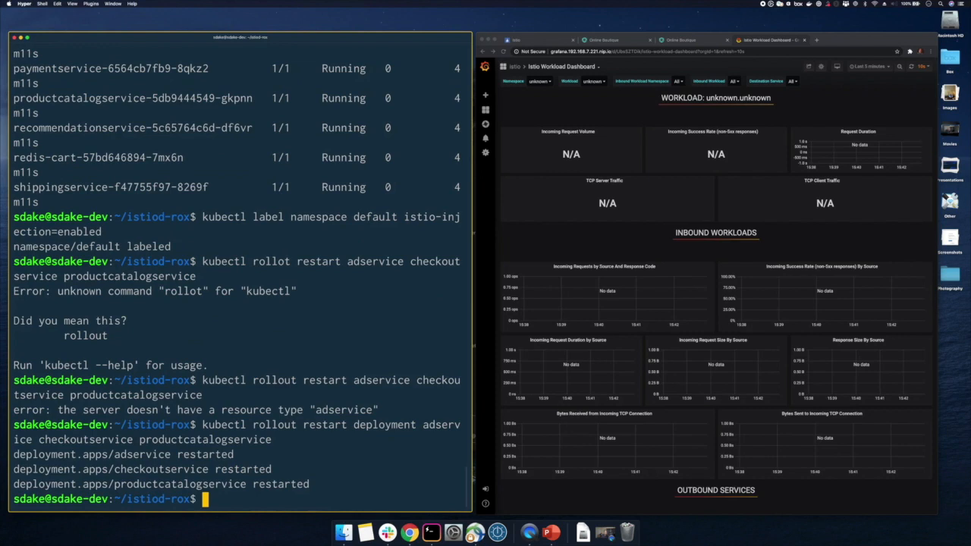
pyautogui.write('kubectl')
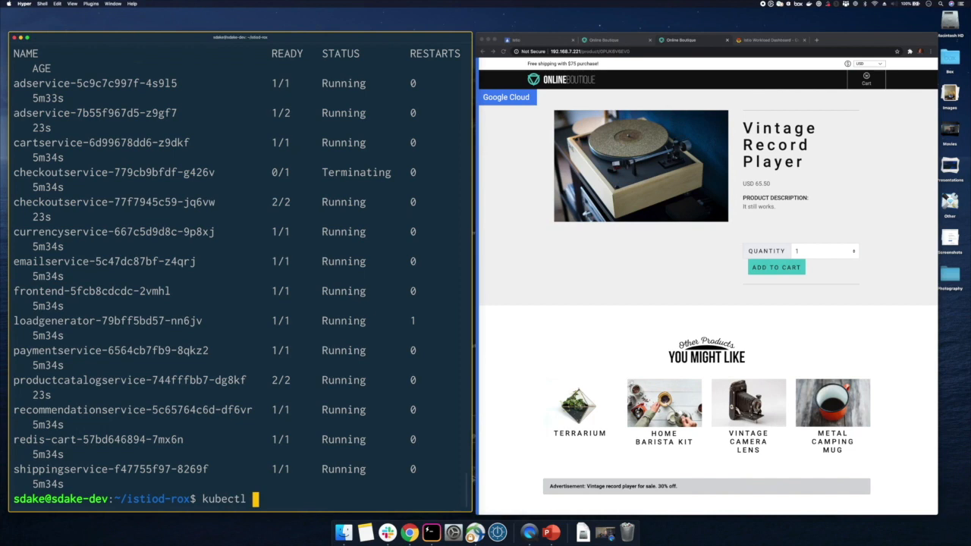
# Step: List the pods showing 2/2 containers, then return to the Grafana workload dashboard
pyautogui.press('Enter')
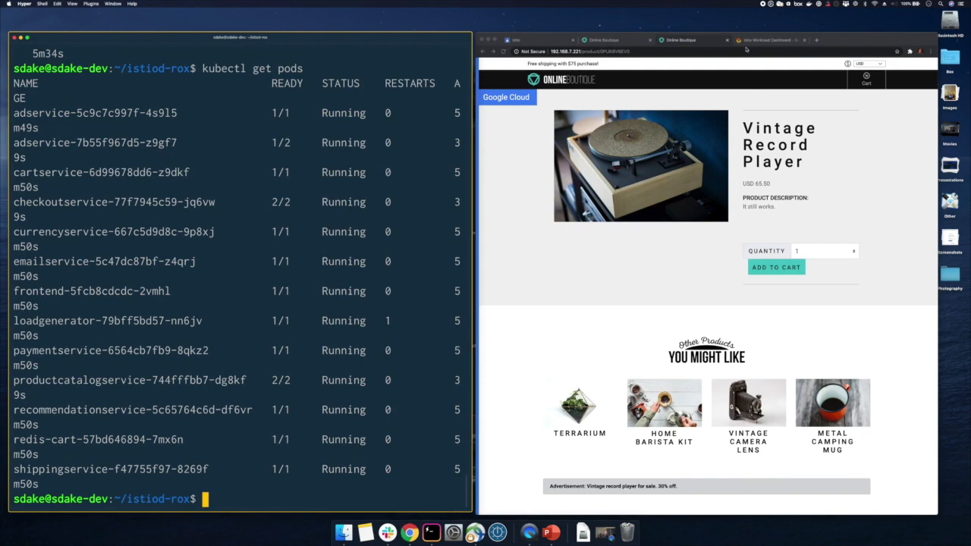
pyautogui.click(762, 40)
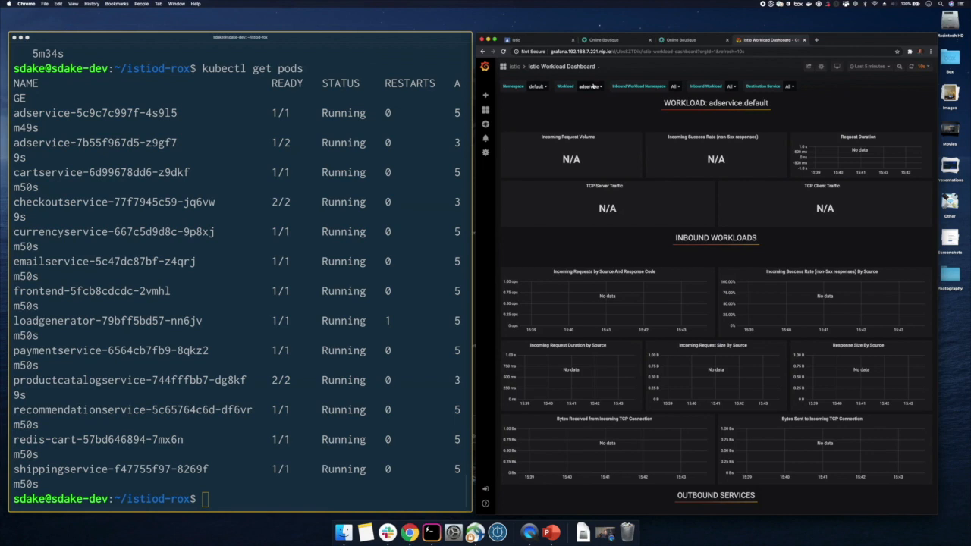
# Step: Select checkoutservice.default in the Workload dropdown to view its live request metrics
pyautogui.click(590, 85)
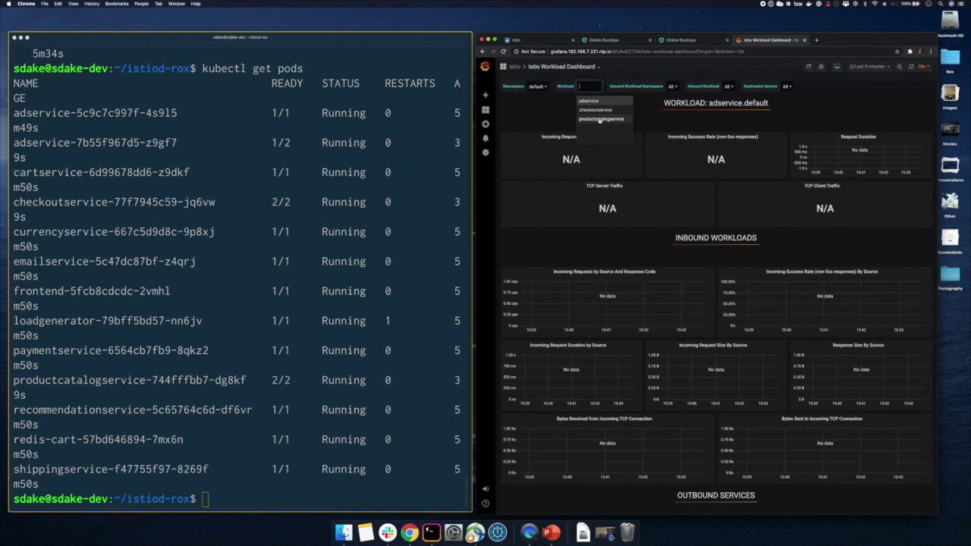
pyautogui.click(594, 109)
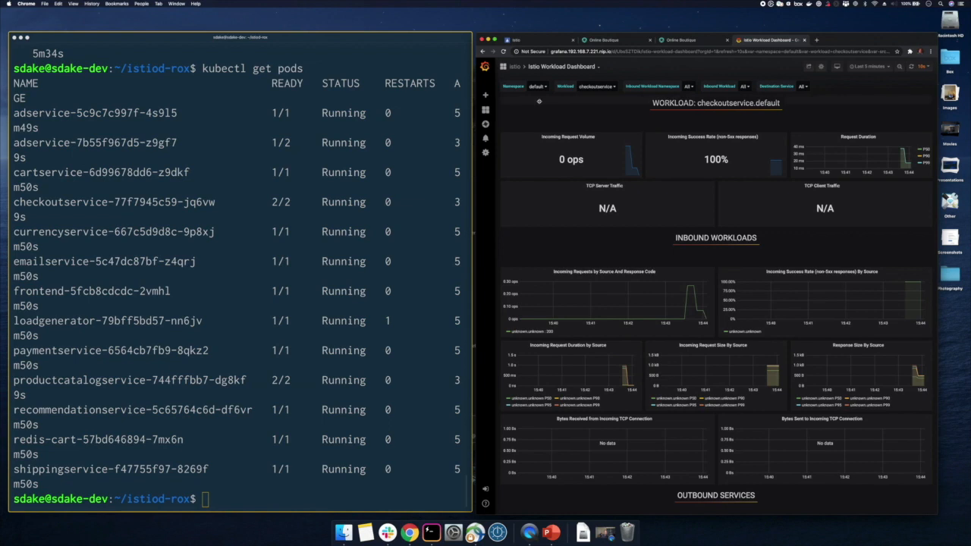
pyautogui.click(601, 85)
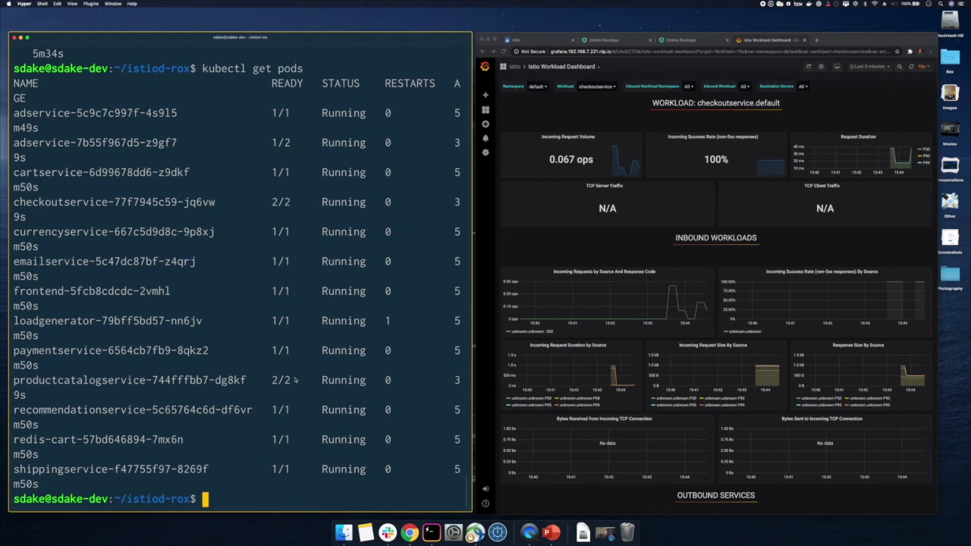
pyautogui.write('kubectl ro')
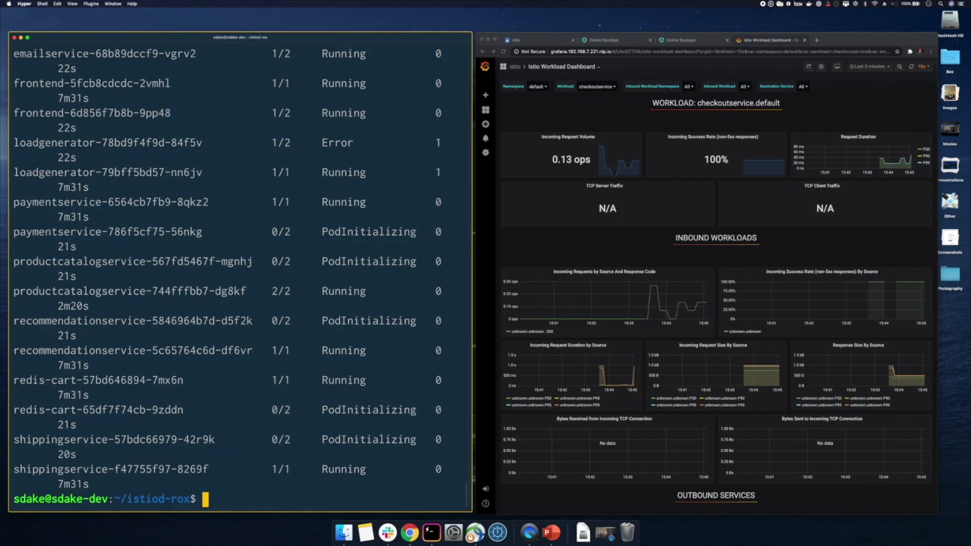
# Step: Switch to the Online Boutique tab showing the City Bike product page
pyautogui.click(680, 39)
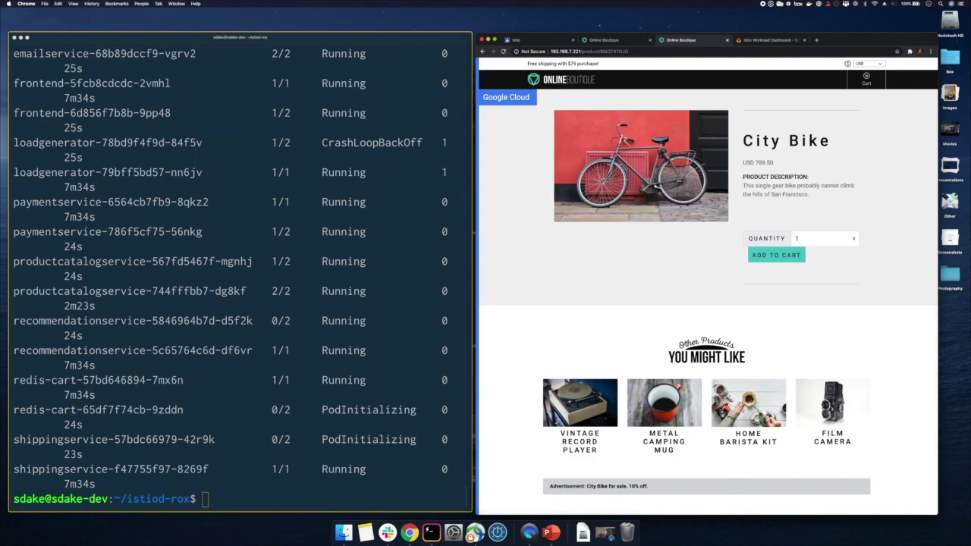
# Step: Switch the Grafana workload to frontend then emailservice.default, and list the istioctl folders with ls
pyautogui.click(766, 39)
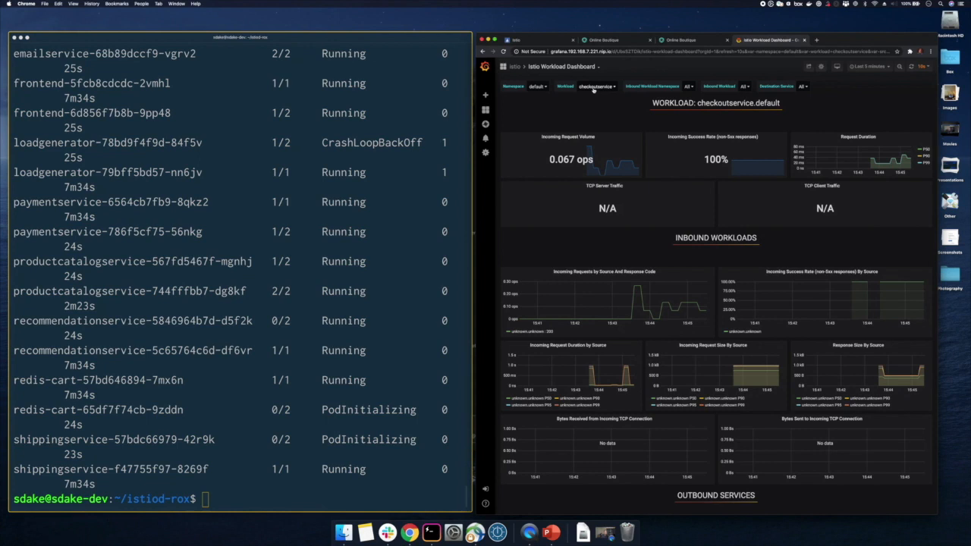
pyautogui.click(597, 85)
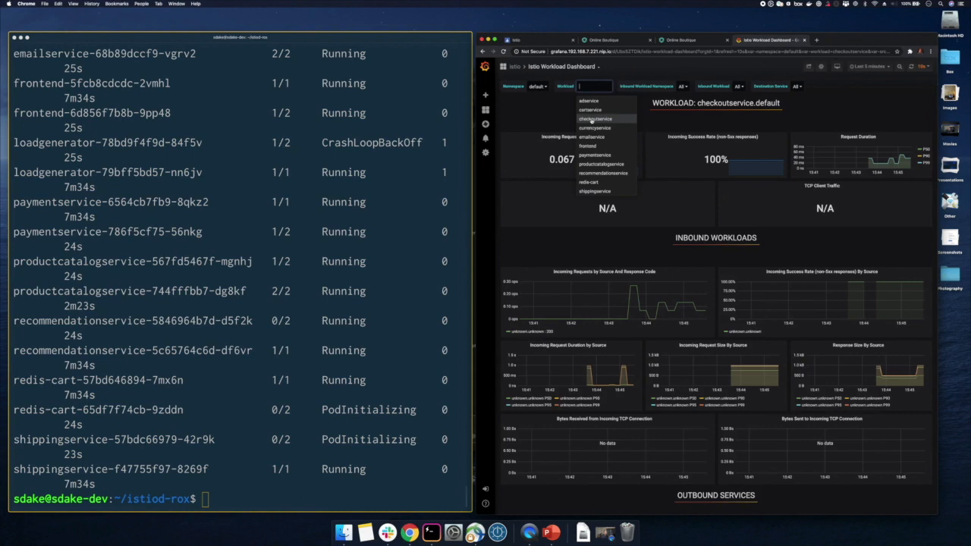
pyautogui.click(587, 145)
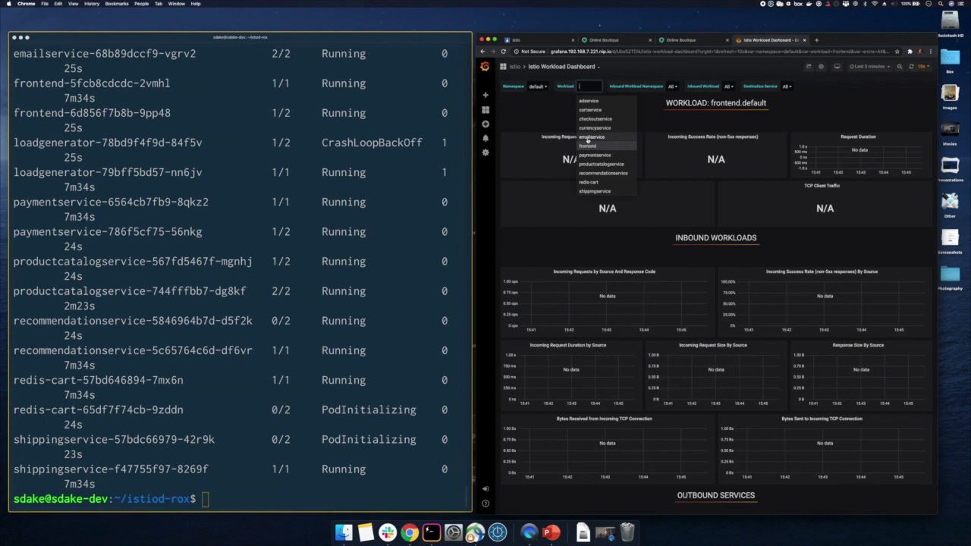
pyautogui.click(589, 137)
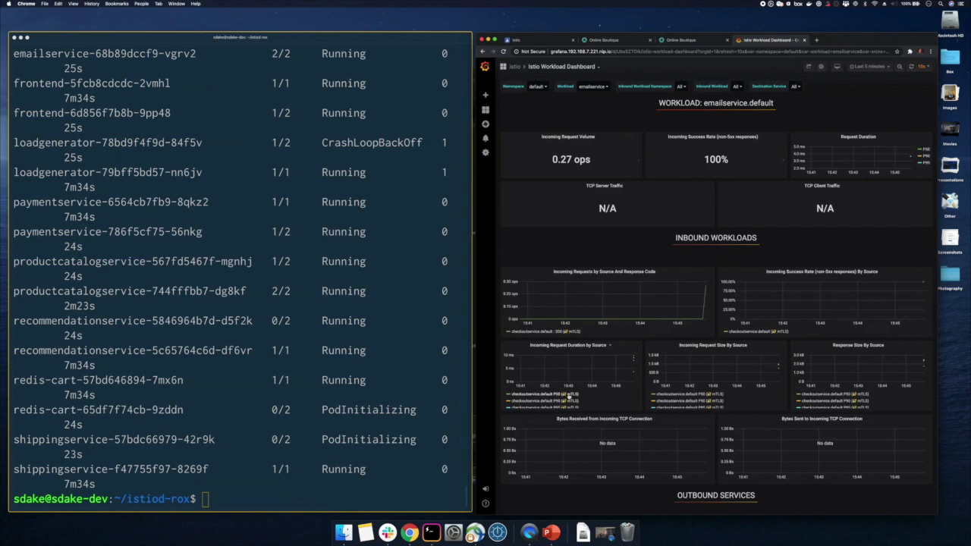
pyautogui.write('ls')
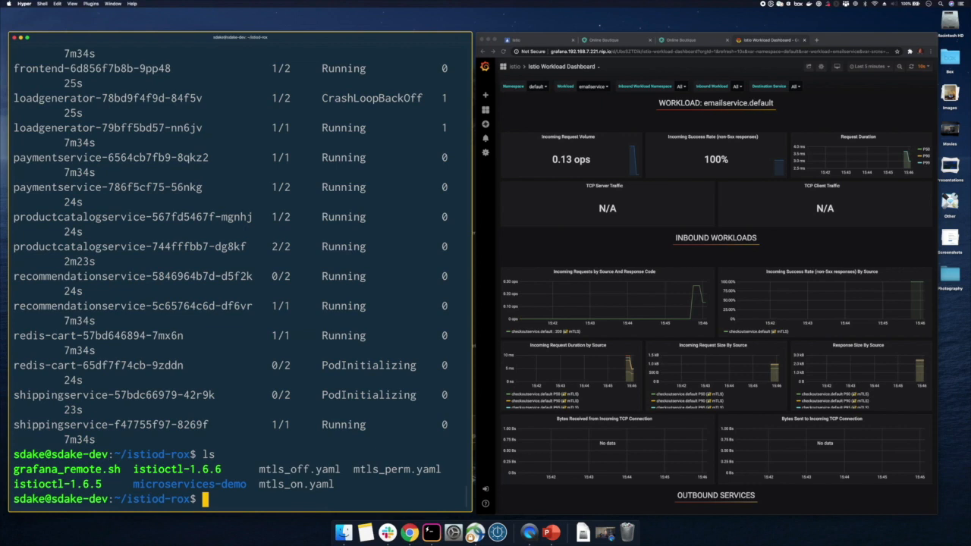
# Step: Run istioctl-1.6.6 install with revision=v166 and profile=demo as a canary control plane
pyautogui.write('./istioctl-1.6.6')
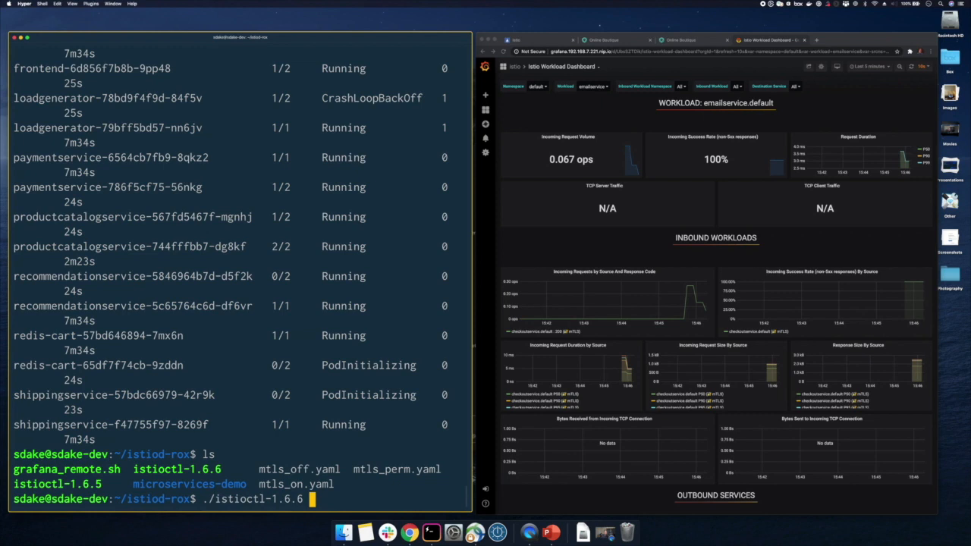
pyautogui.write('--set revision=v166 --set profile=demo')
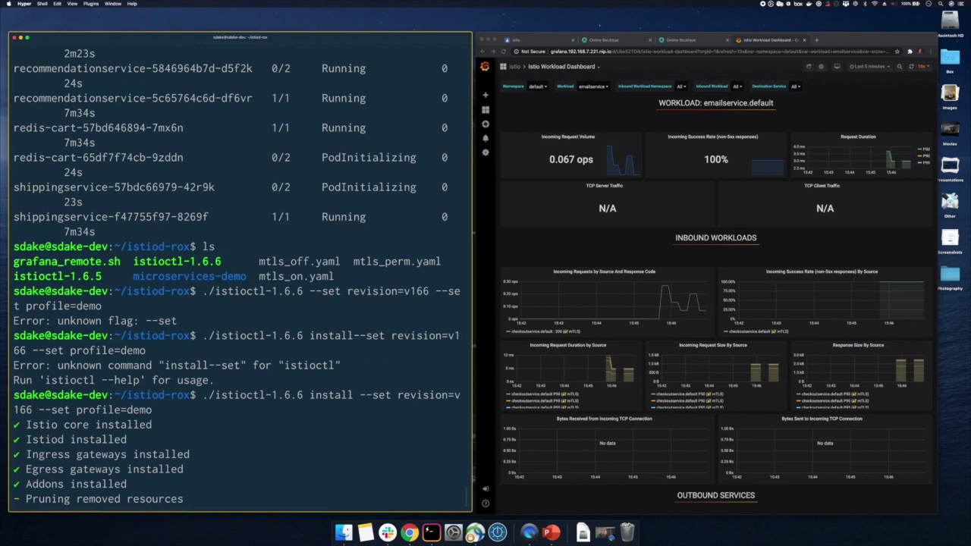
# Step: Remove the istio-injection label from namespace default, then check data plane versions with istioctl-1.6.6 version
pyautogui.write('kubectl label')
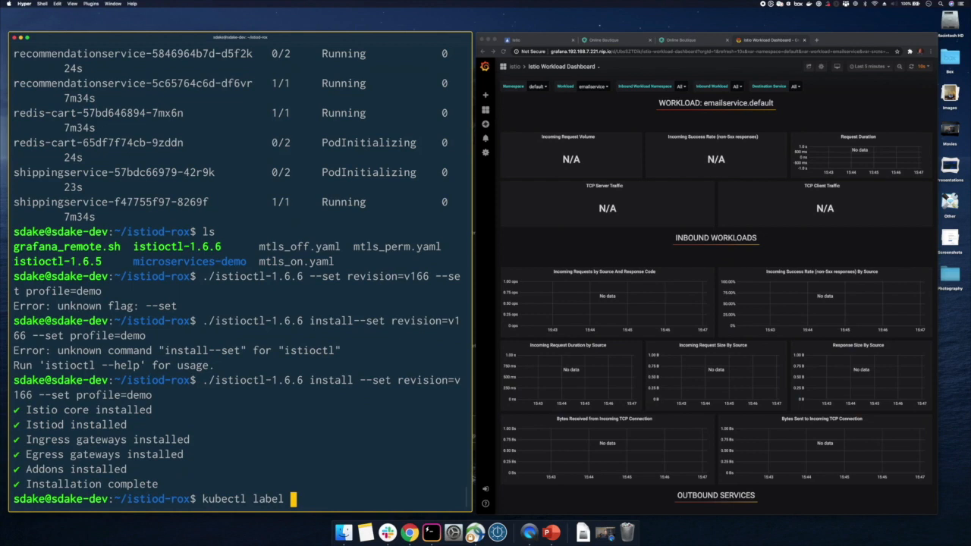
pyautogui.write('name default injection-')
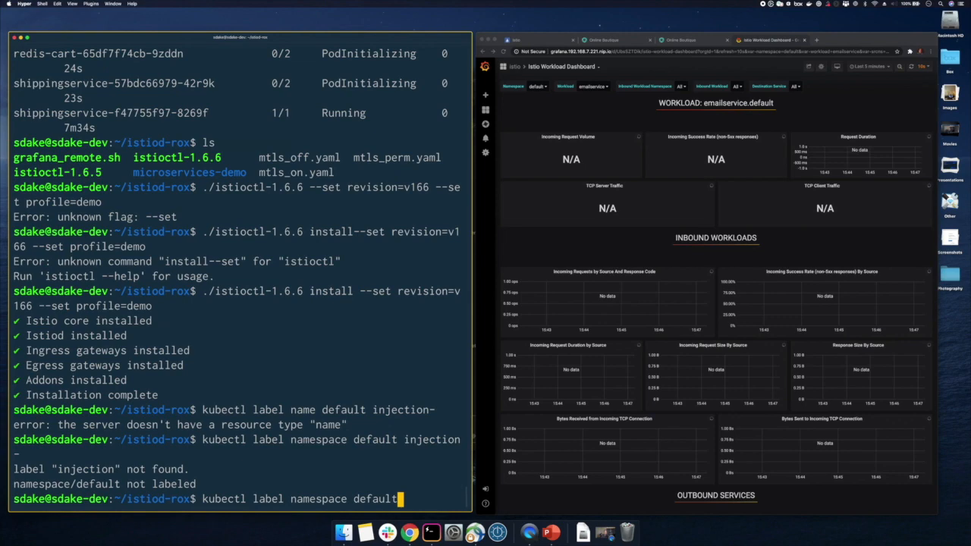
pyautogui.write(' injection-')
pyautogui.press('enter')
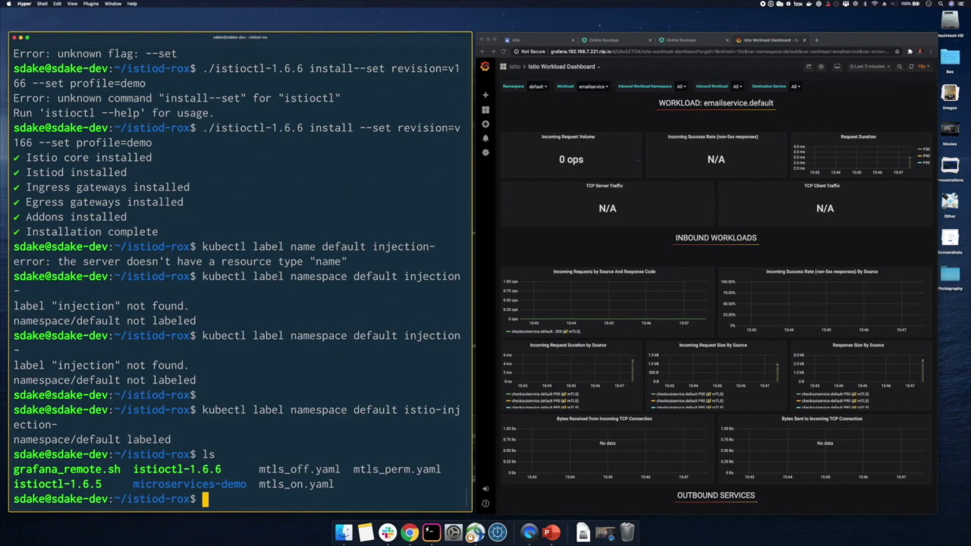
pyautogui.write('./istioctl-1.6.6 version')
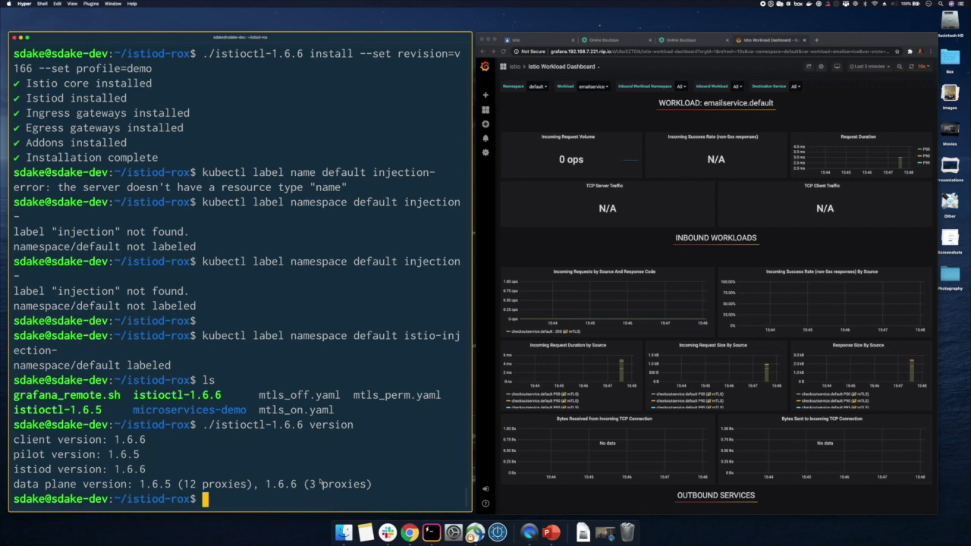
# Step: Label namespace default istio.io/rev=v166 and rollout-restart the deployments to migrate proxies to 1.6.6
pyautogui.write('kubectl label')
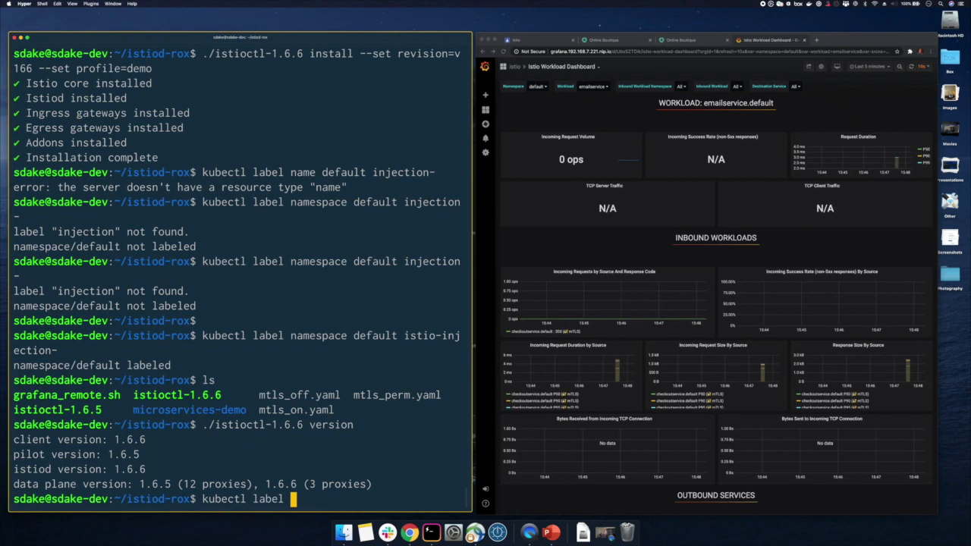
pyautogui.write('namespace default istio.io')
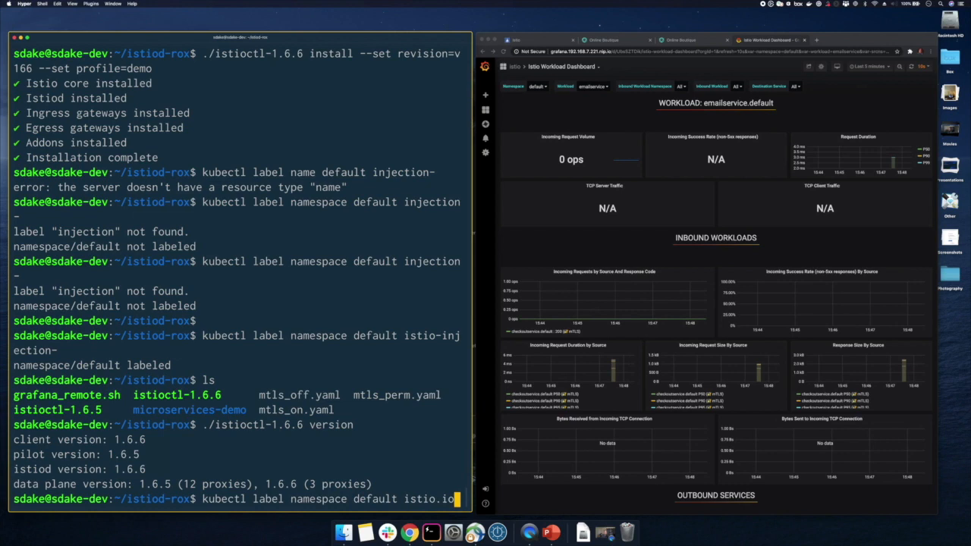
pyautogui.write('/rev=v166')
pyautogui.write('k')
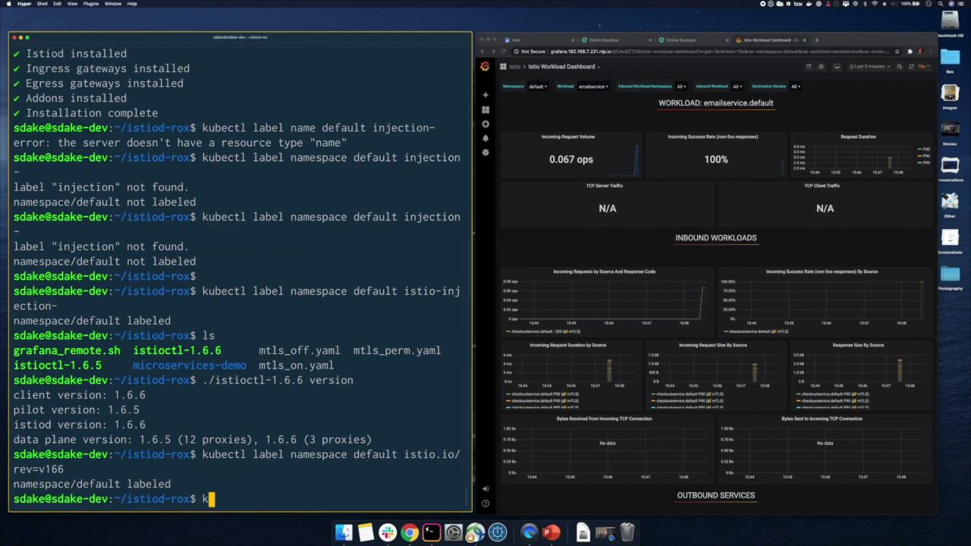
pyautogui.write('ubectl rollout restart de')
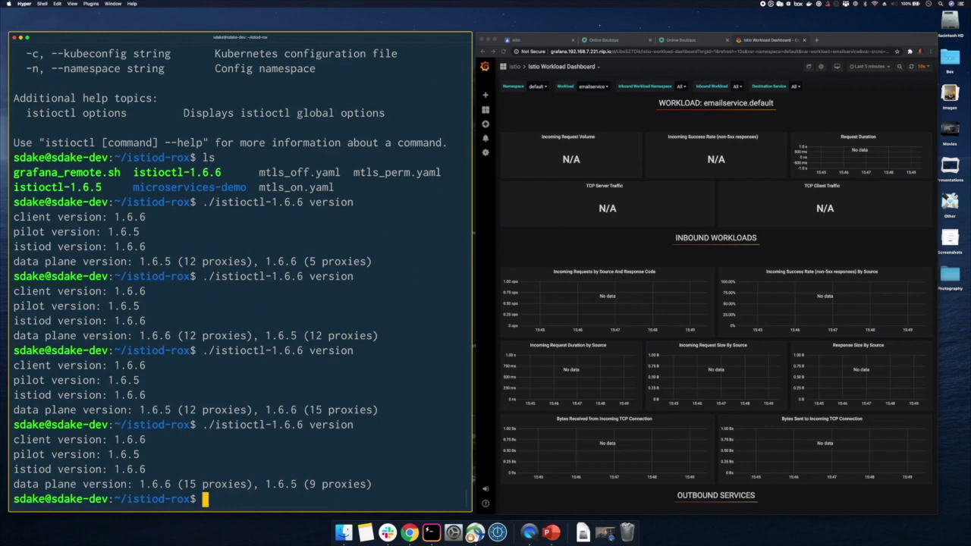
# Step: Re-run istioctl-1.6.6 version until 15 proxies show 1.6.6, then list istio-system deployments
pyautogui.write('./istioctl-1.6.6 version')
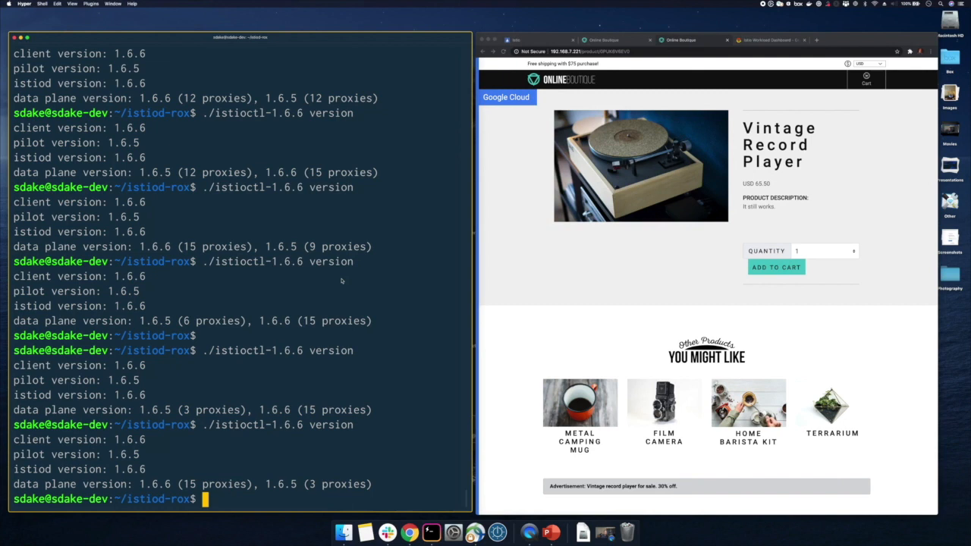
pyautogui.write('kubectl get deployments -n i')
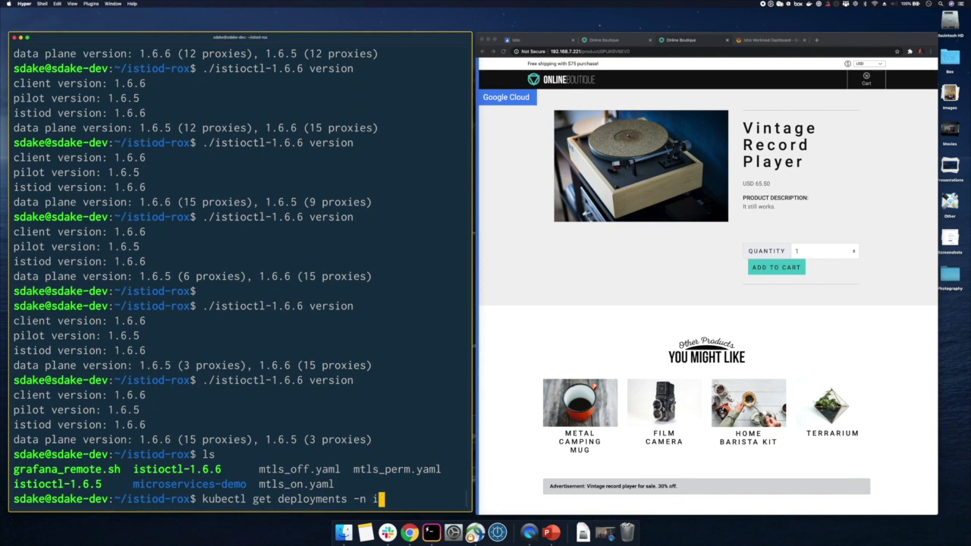